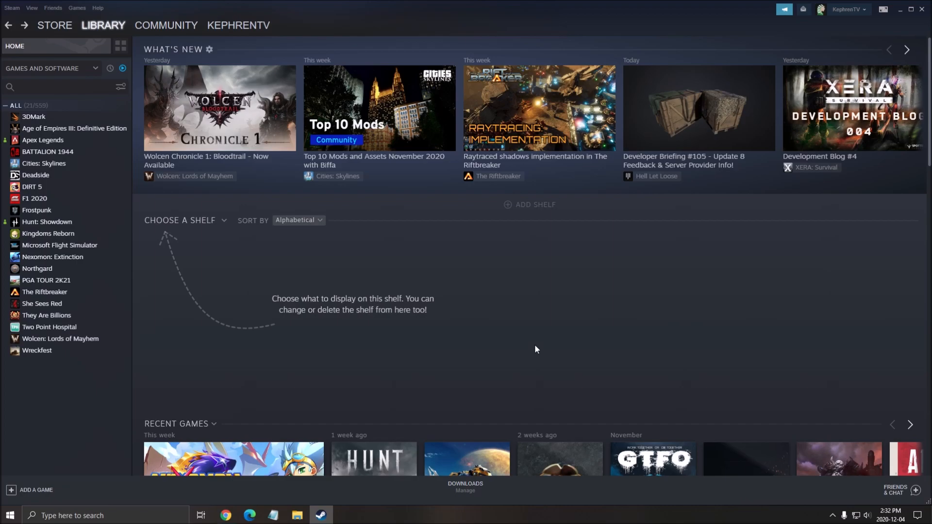
mouse_move(321, 350)
type("blue")
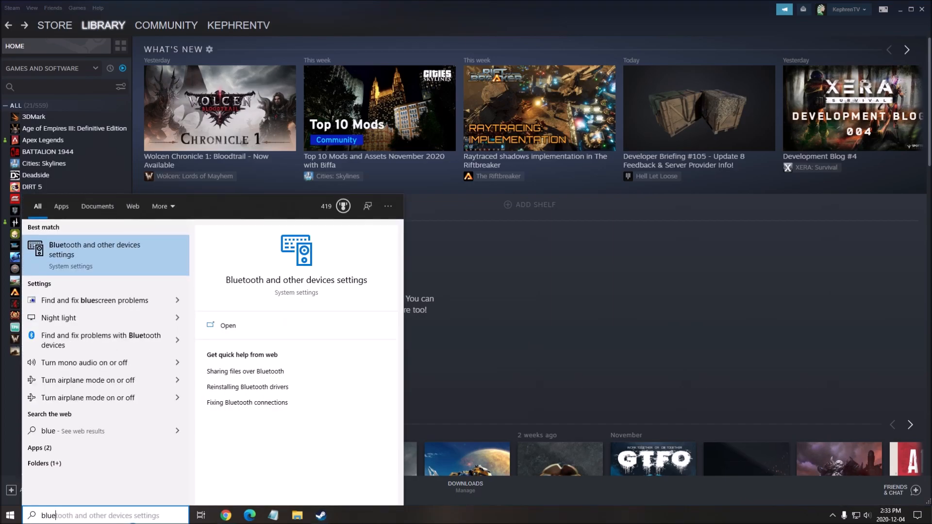
Step: Show the Bluetooth & other devices page listing the paired Xbox Wireless Controller
left_click(227, 325)
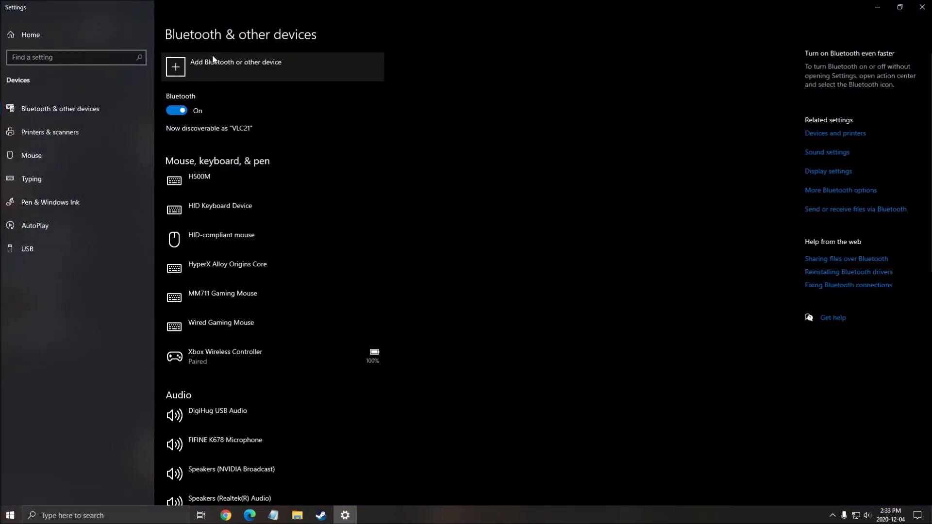
mouse_move(399, 96)
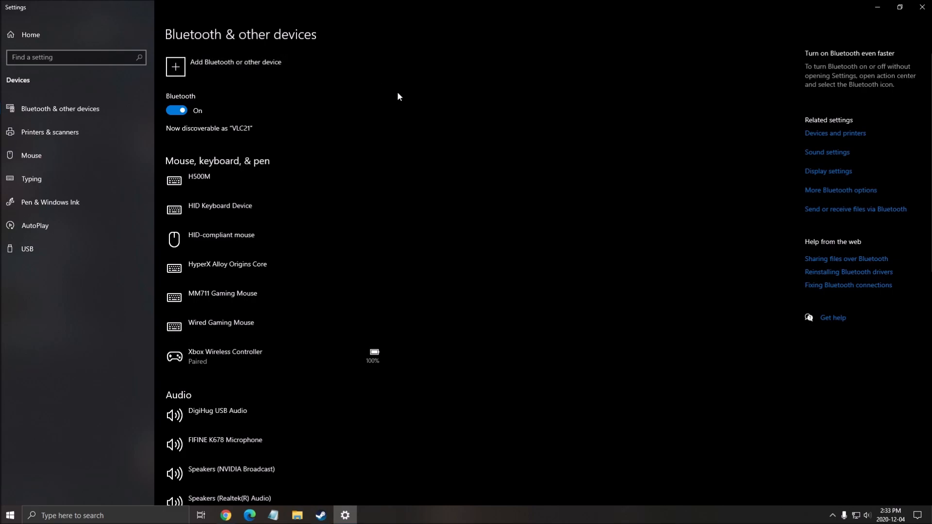
mouse_move(391, 78)
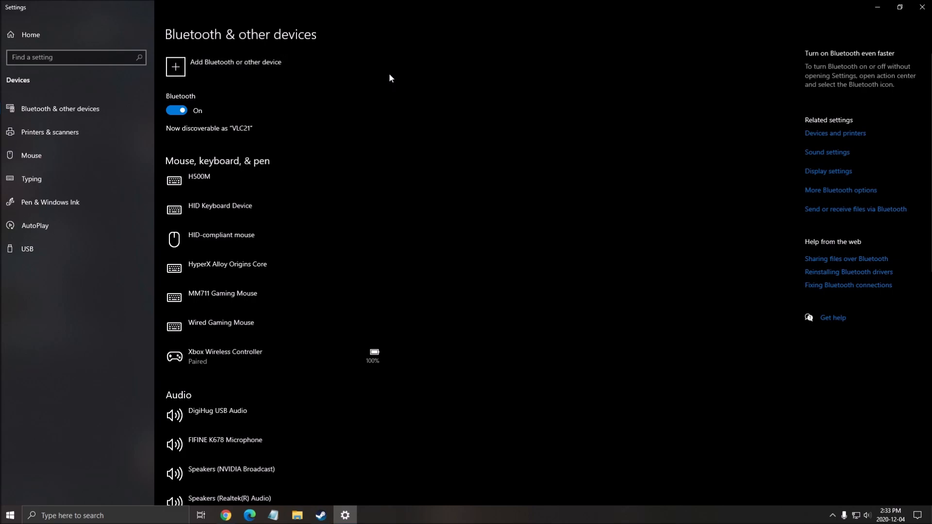
mouse_move(338, 360)
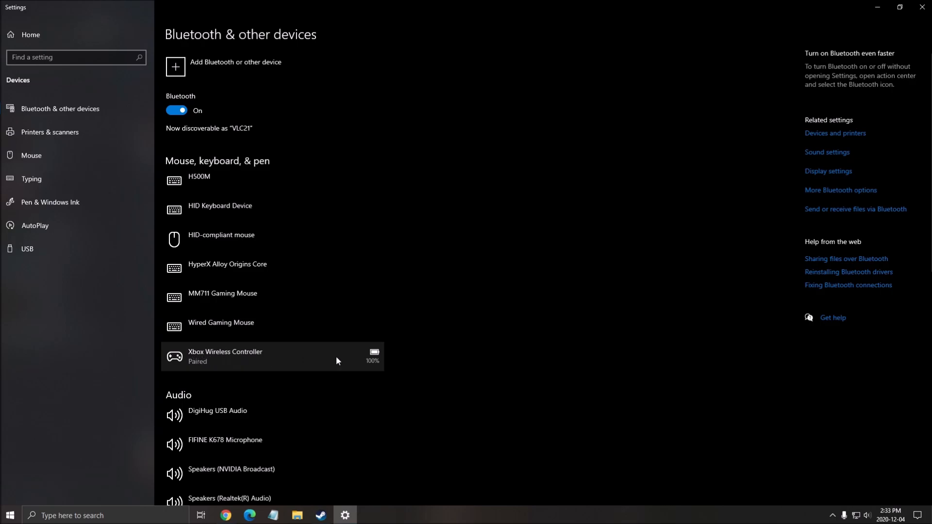
mouse_move(922, 8)
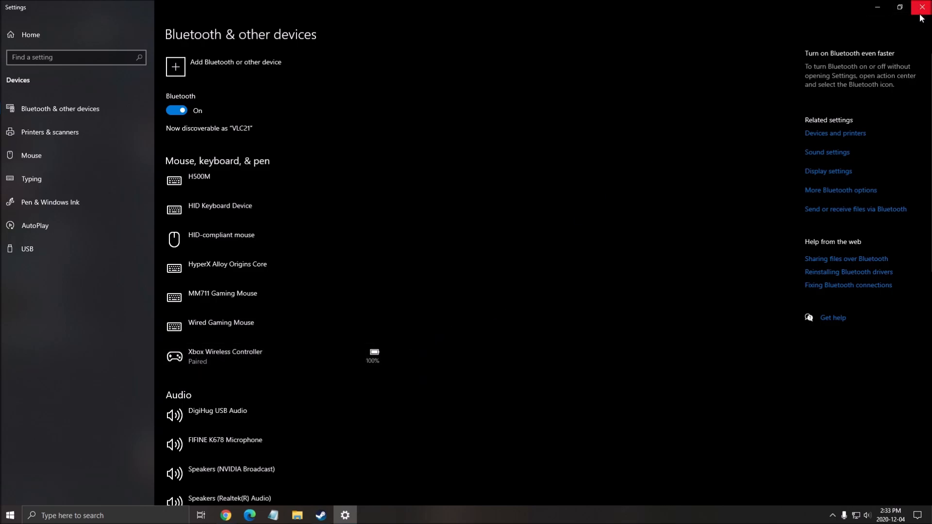
Step: Close Windows Settings and bring the Steam library back with Steam's main menu shown
left_click(918, 9)
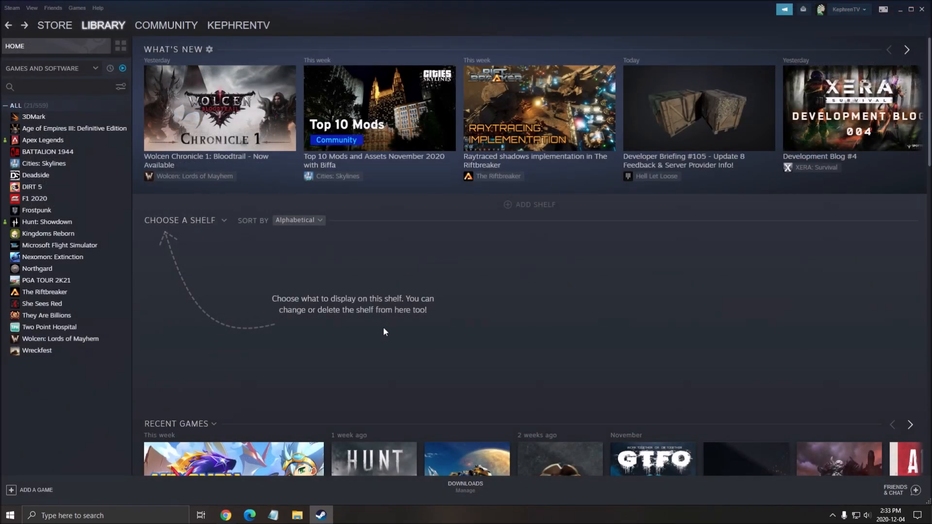
mouse_move(496, 291)
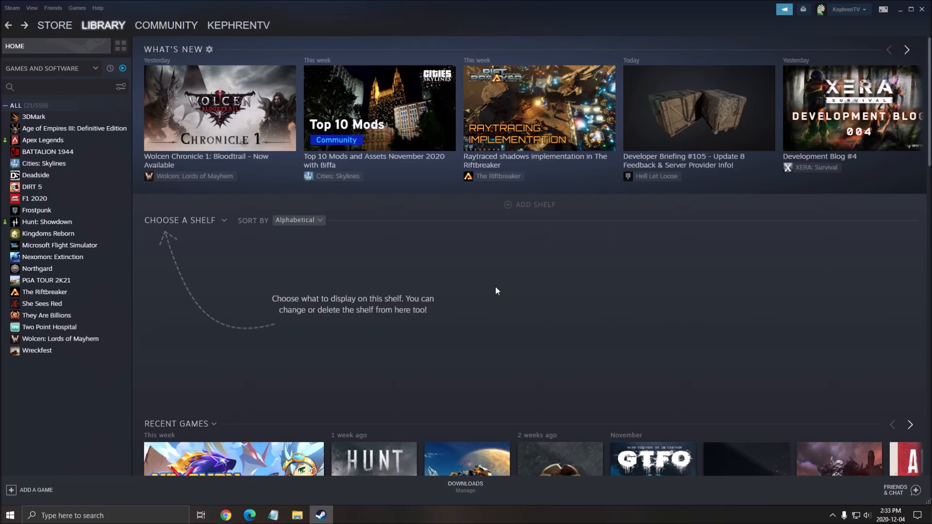
left_click(12, 8)
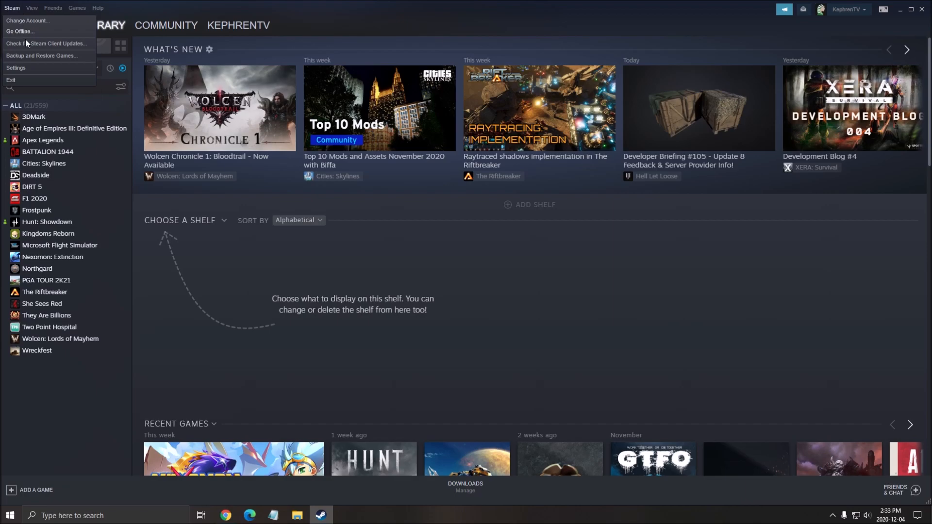
Step: Reach Steam's Settings on the Account page to change Beta participation
left_click(17, 68)
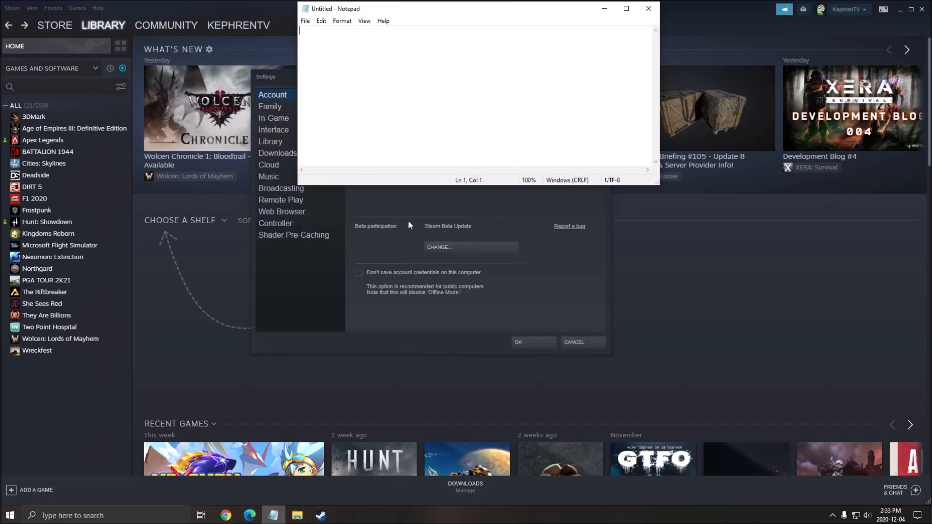
mouse_move(465, 233)
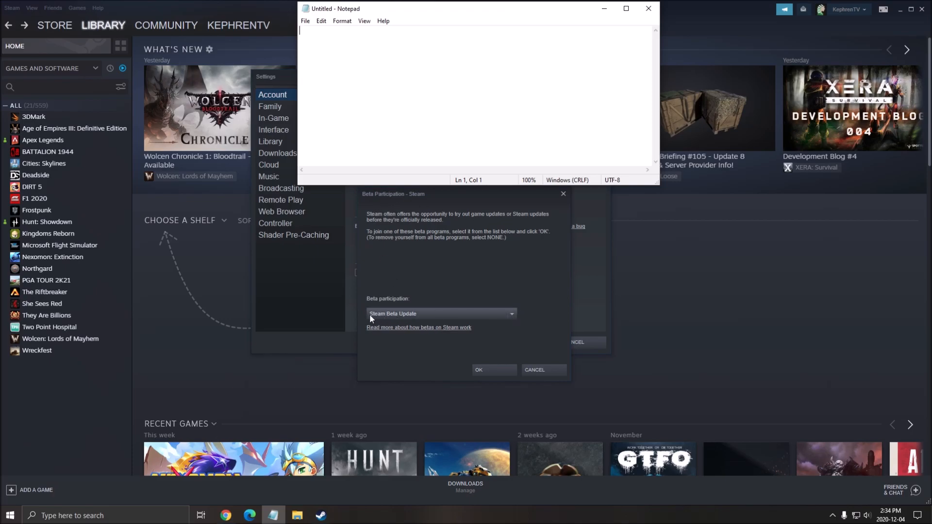
mouse_move(492, 371)
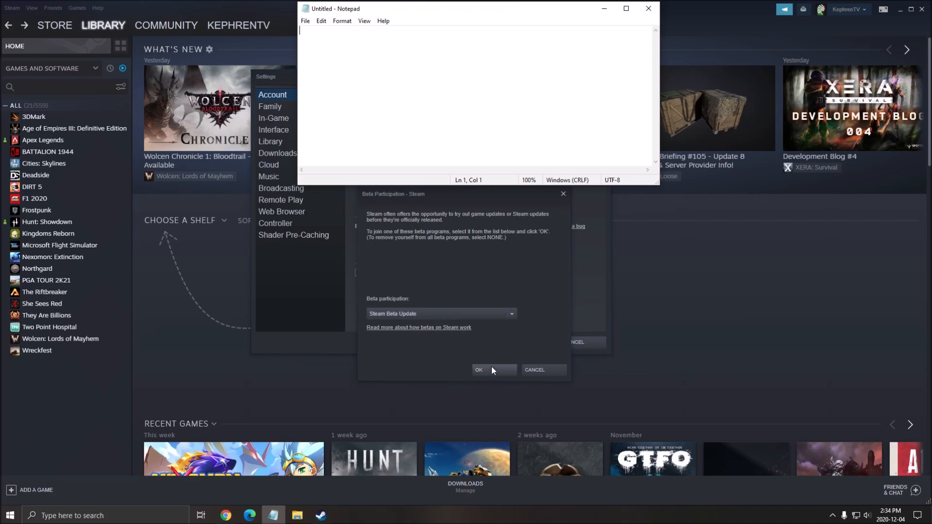
mouse_move(489, 373)
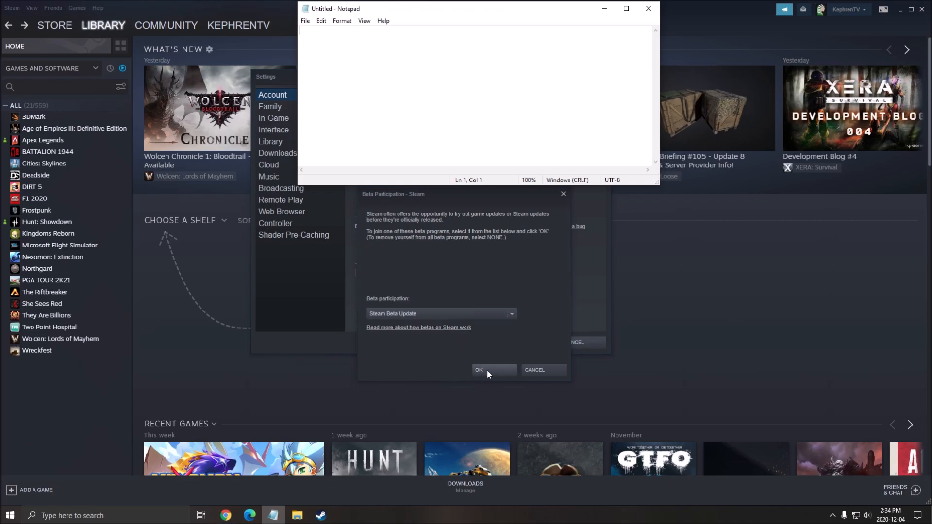
mouse_move(493, 371)
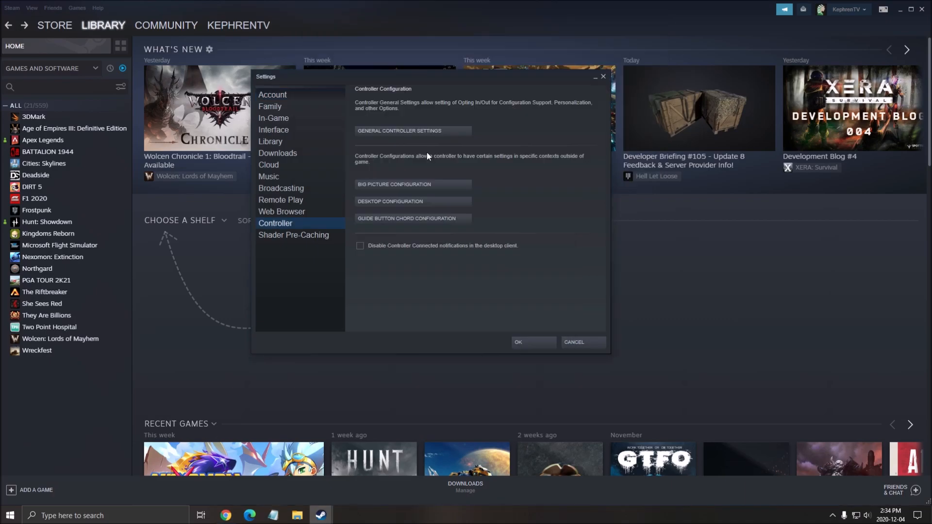
mouse_move(250, 219)
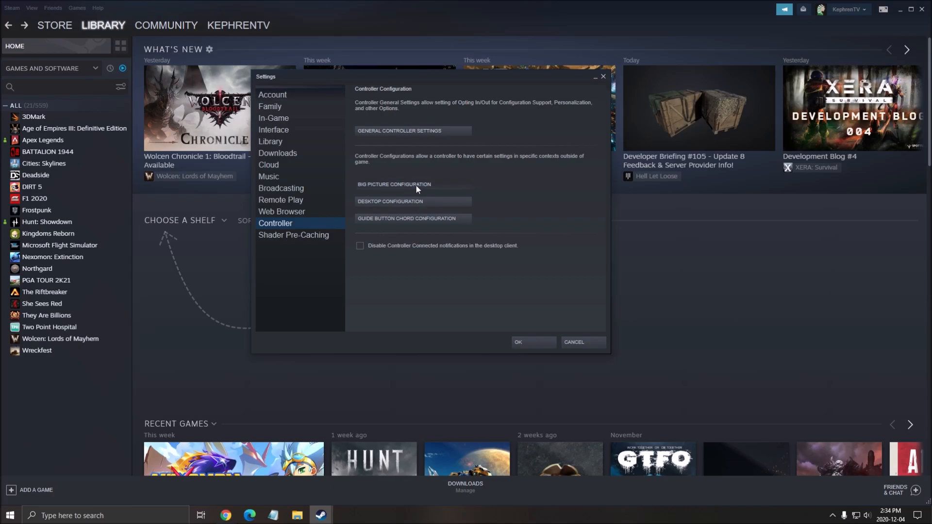
Step: Launch the Big Picture controller configurator showing the official default layout
left_click(394, 185)
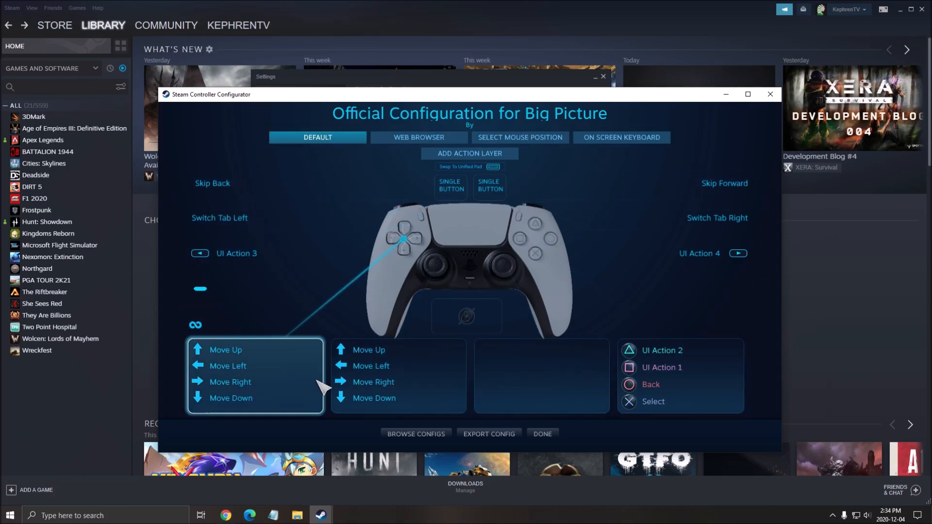
Step: Review the Web Browser, Select Mouse Position and another action set, then leave the configurator
left_click(418, 138)
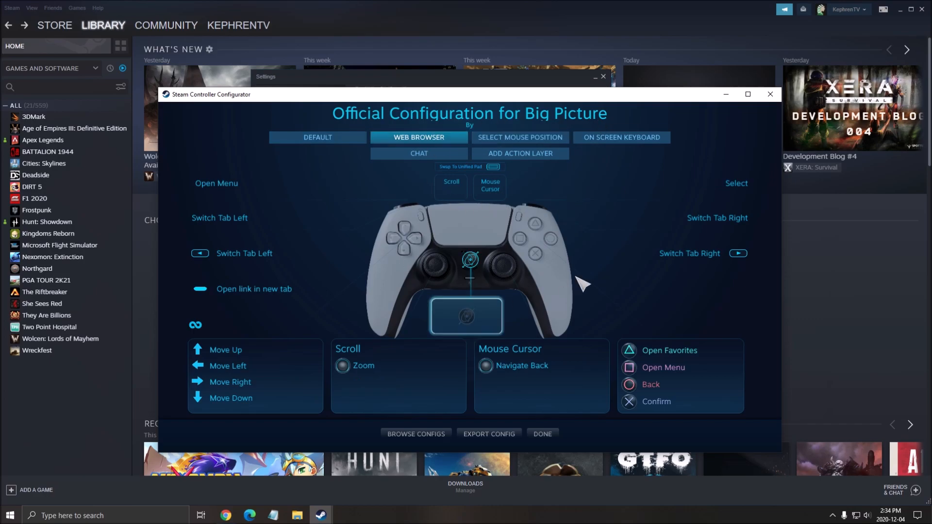
left_click(519, 138)
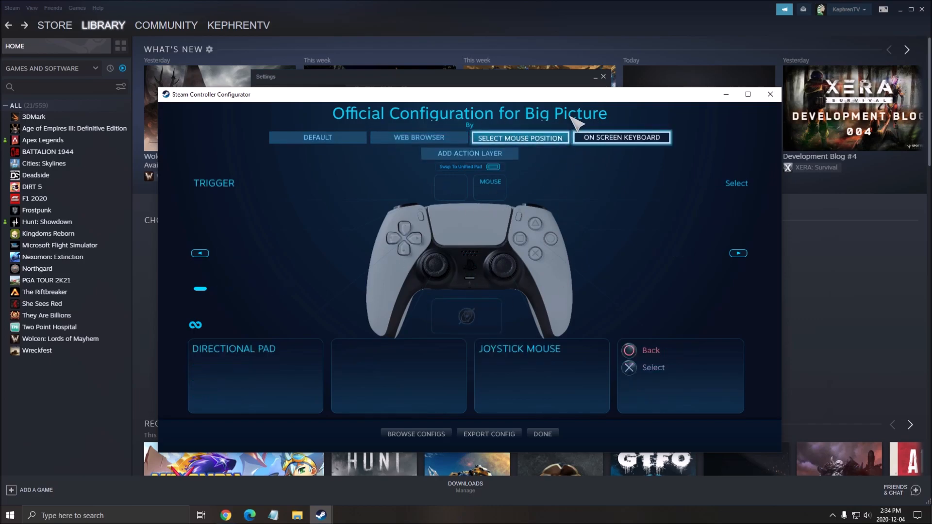
left_click(318, 138)
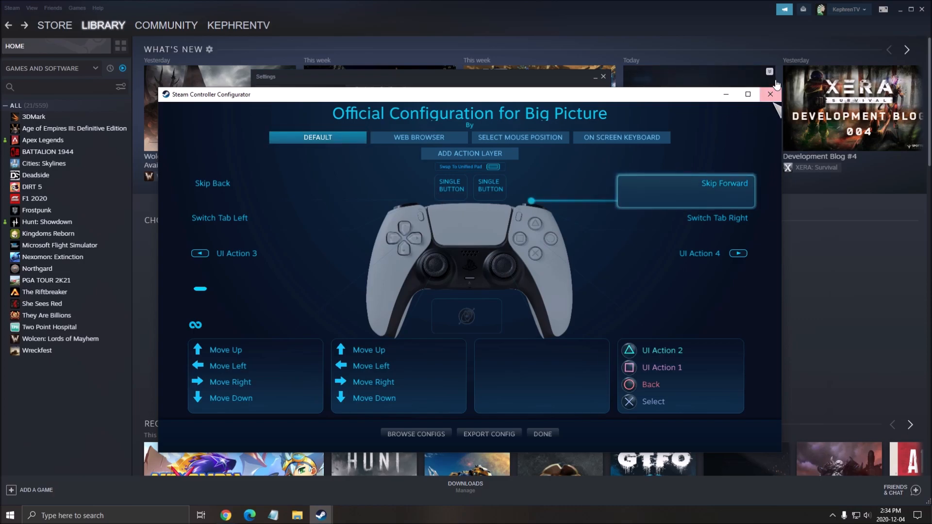
left_click(770, 94)
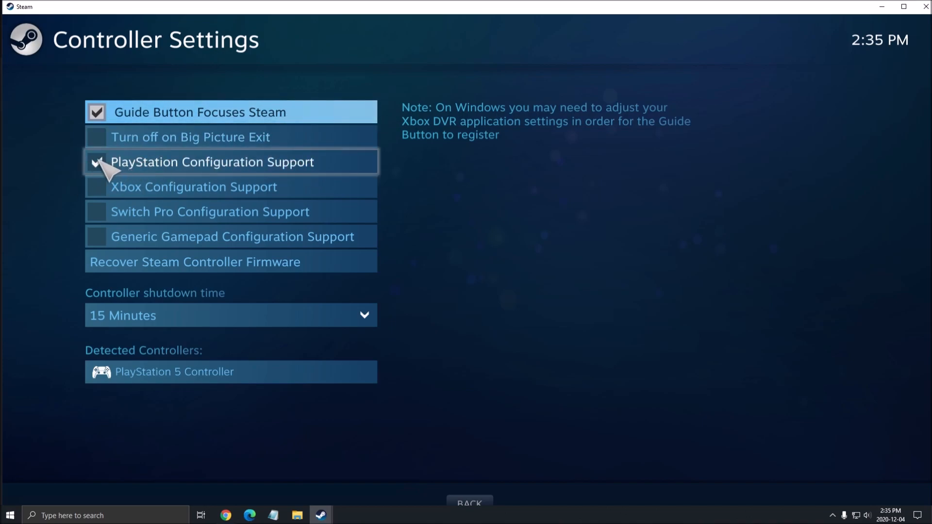
Step: Turn on PlayStation Configuration Support with the PlayStation 5 Controller detected
left_click(96, 163)
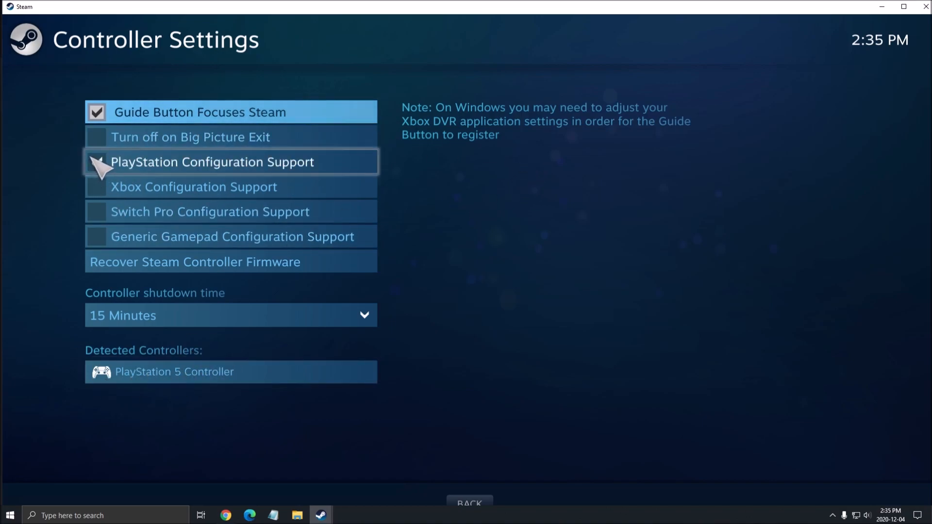
left_click(96, 162)
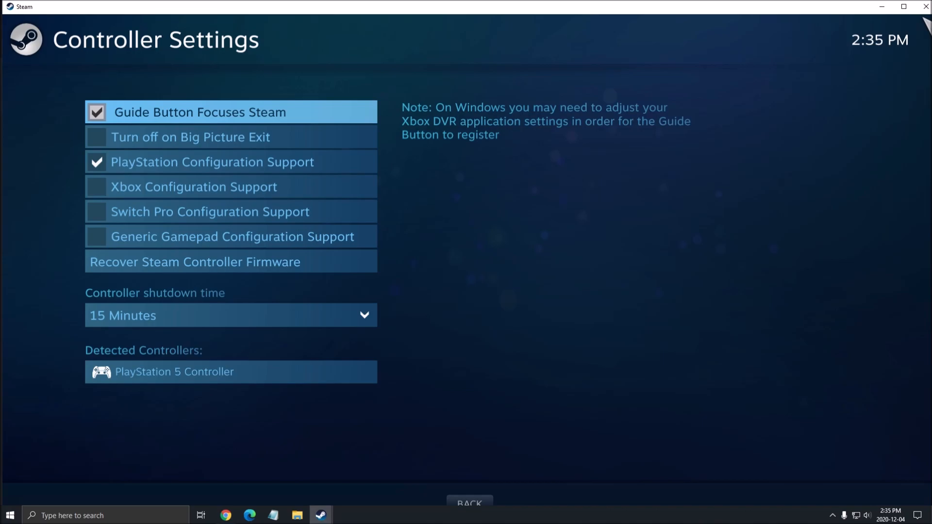
mouse_move(686, 51)
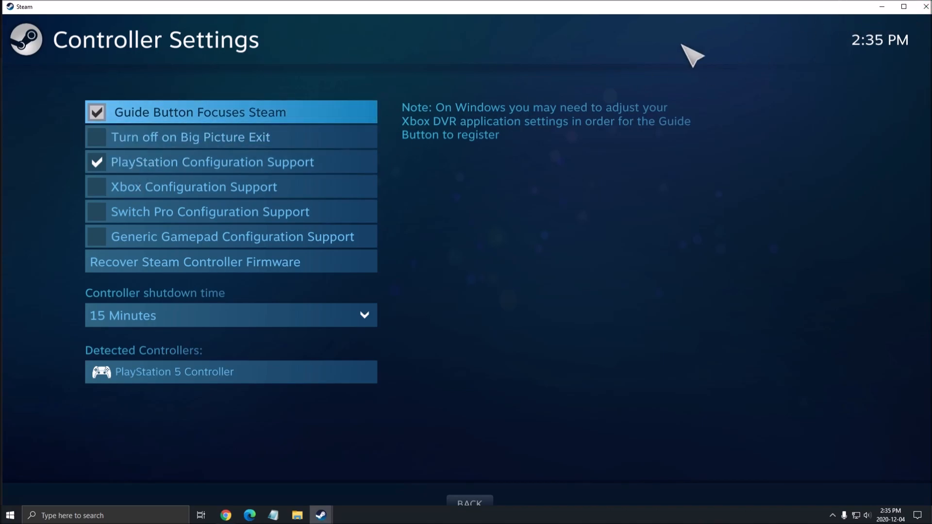